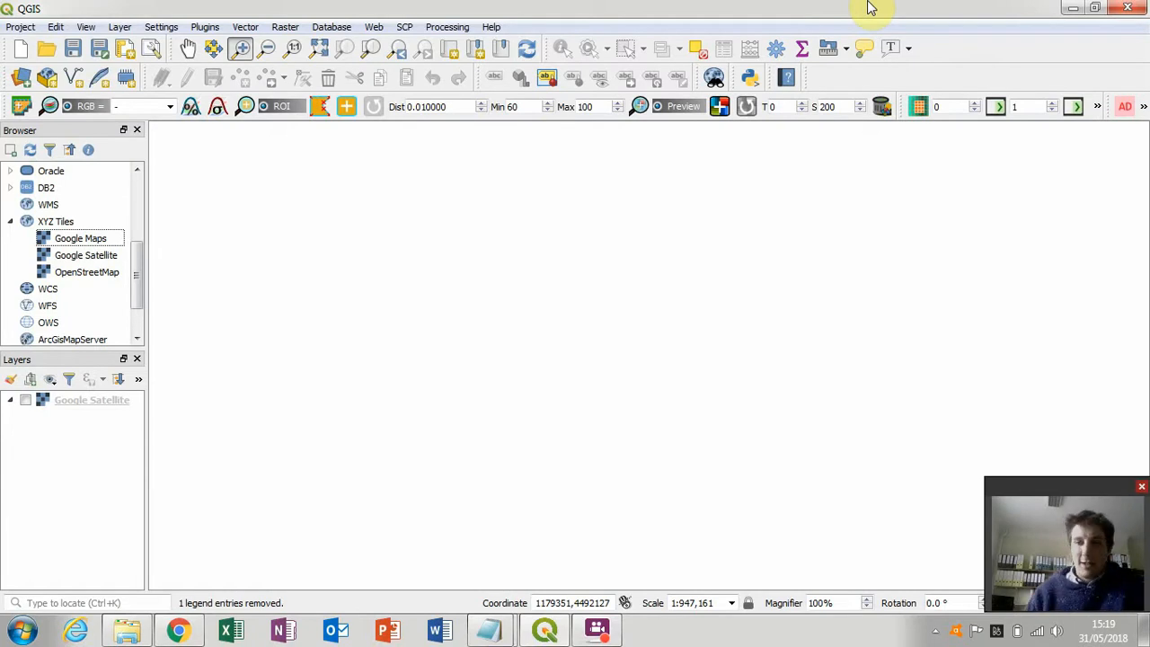
{"action": "mouse_move", "coordinate": [557, 212]}
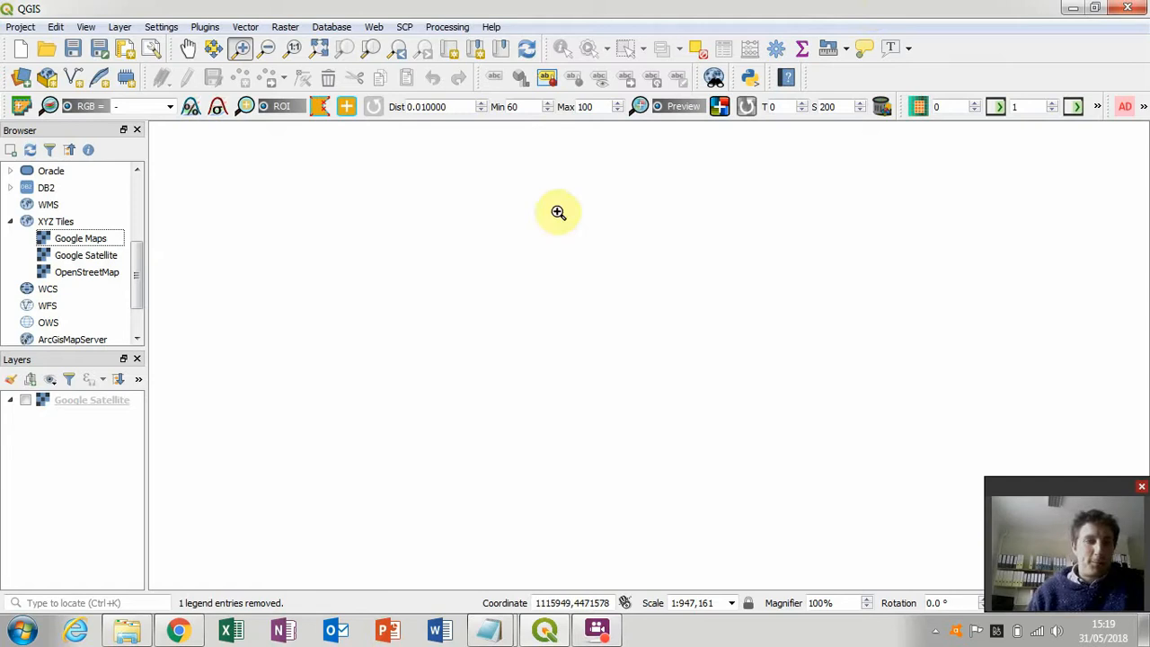
{"action": "mouse_move", "coordinate": [157, 268]}
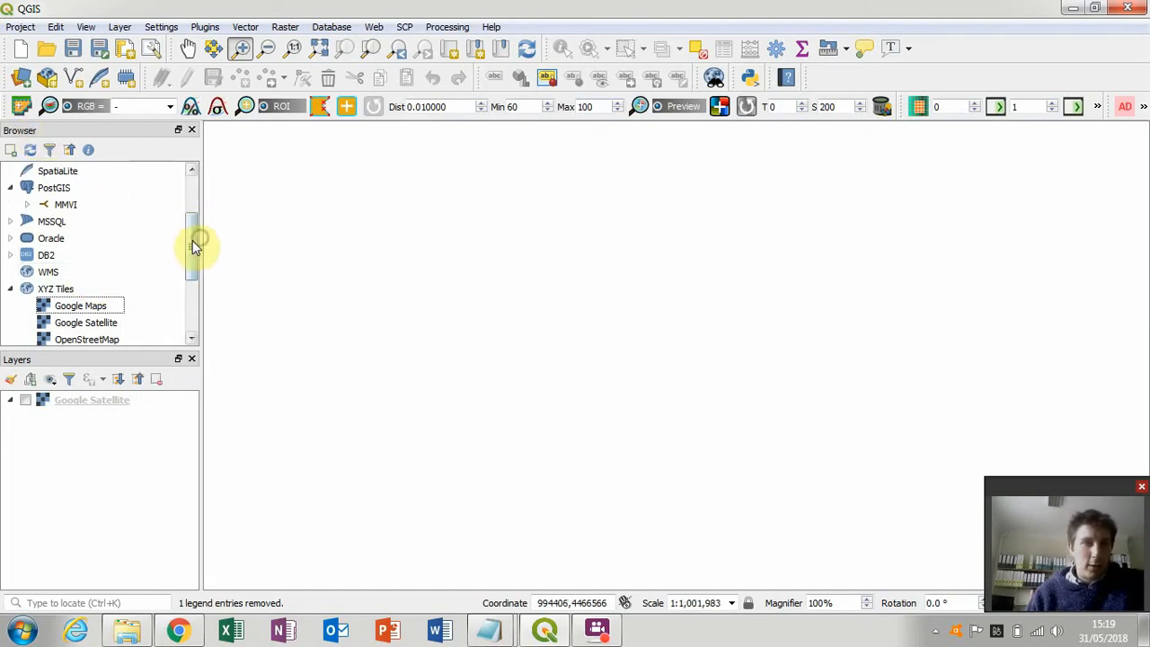
Step: Scroll the Browser panel to XYZ Tiles and bring up its New Connection menu
{"action": "scroll", "scroll_direction": "down", "scroll_amount": 3}
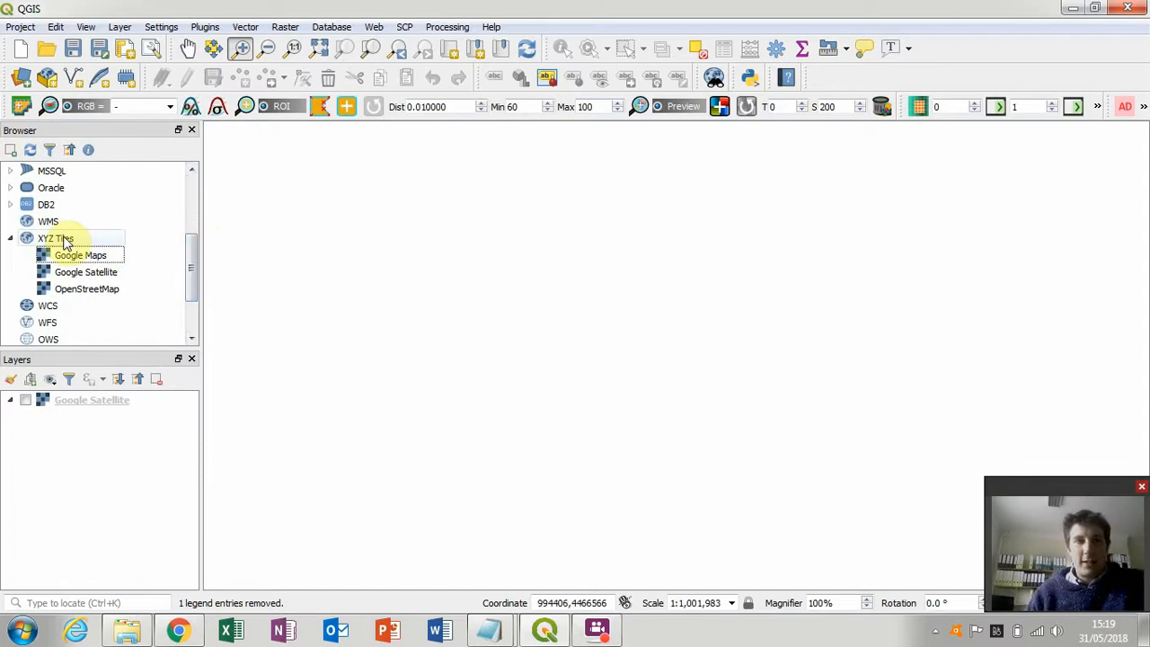
{"action": "mouse_move", "coordinate": [90, 239]}
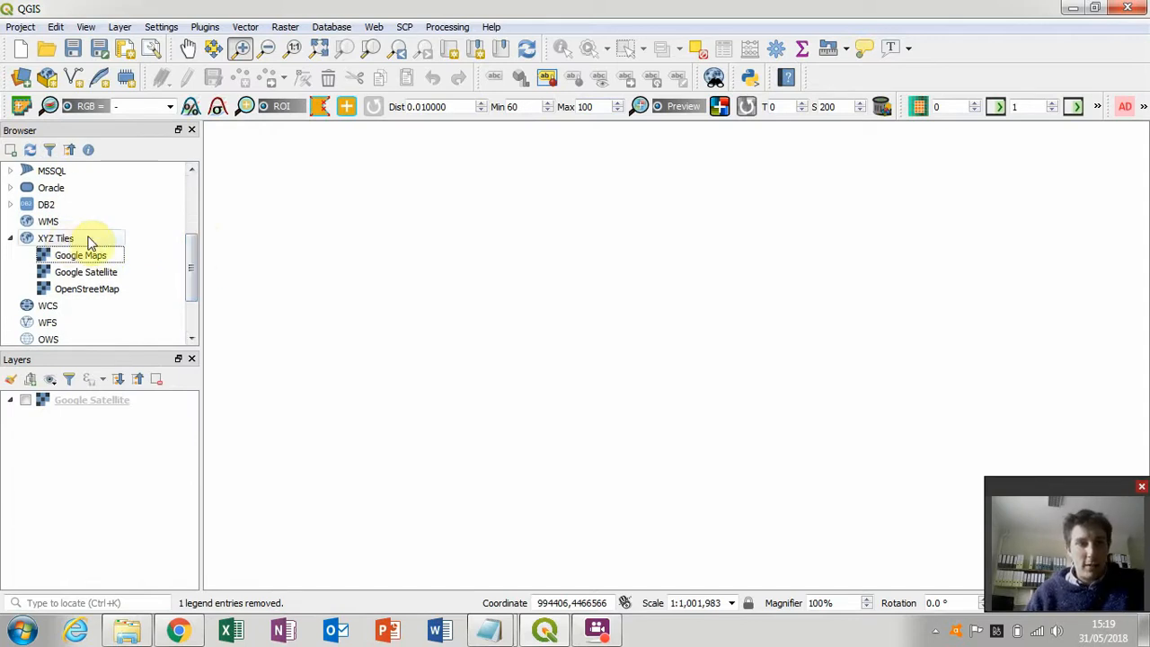
{"action": "right_click", "coordinate": [56, 238]}
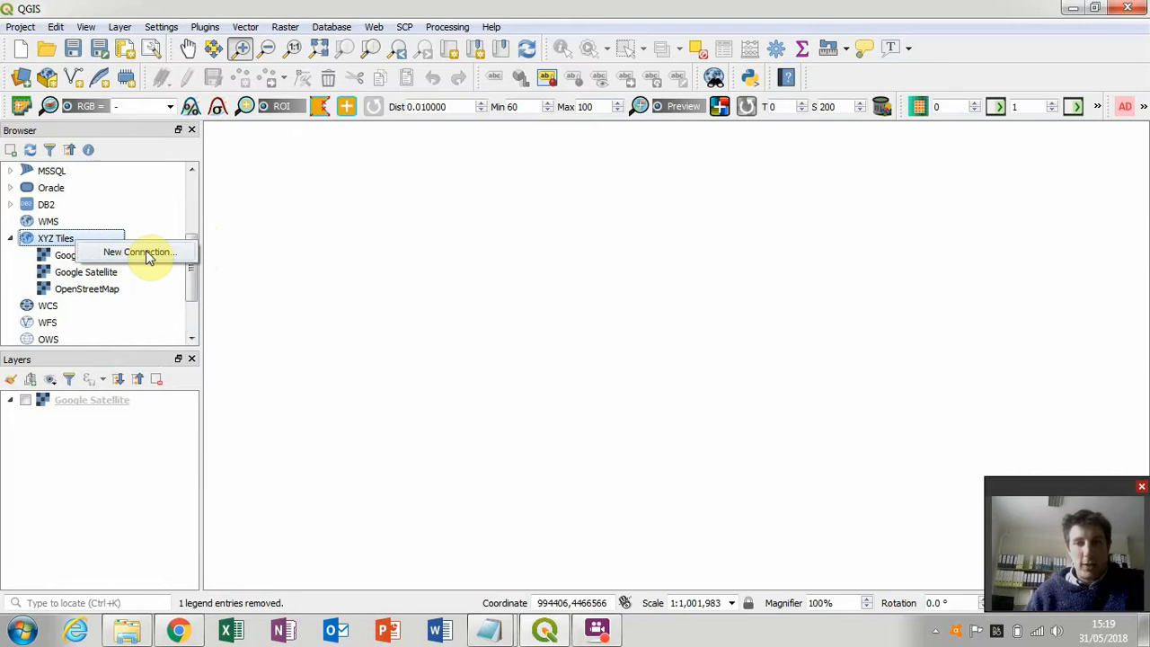
Step: Start a new XYZ connection named AWMC with the Mapbox tile URL copied from Notepad
{"action": "left_click", "coordinate": [137, 252]}
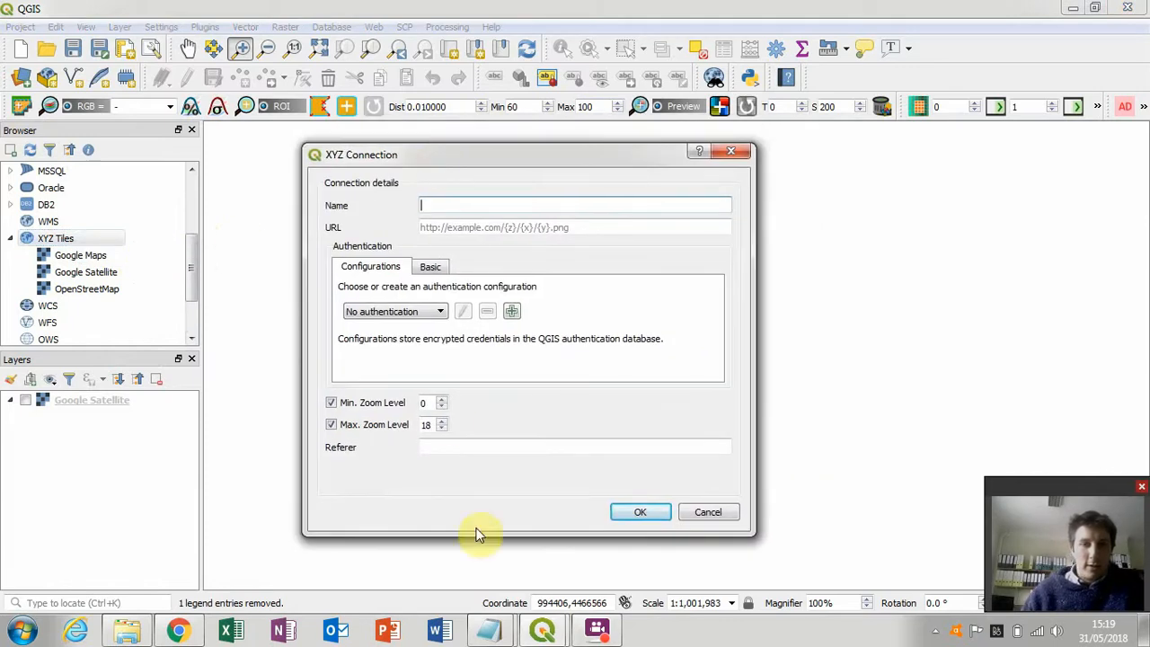
{"action": "mouse_move", "coordinate": [491, 613]}
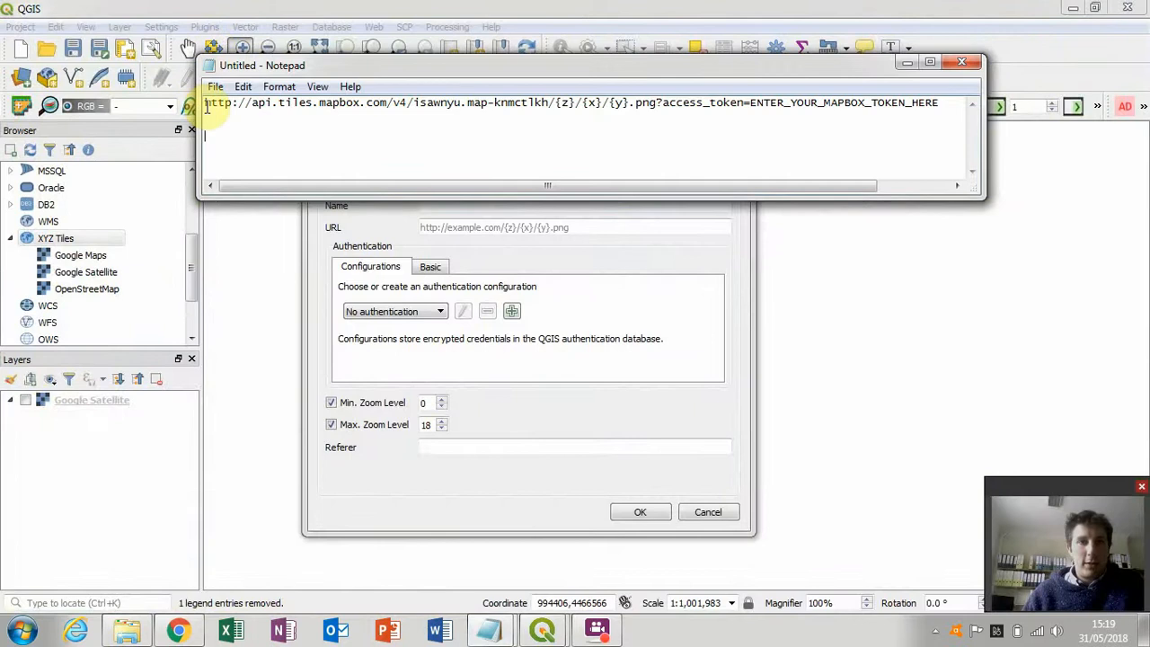
{"action": "left_click_drag", "start_coordinate": [206, 102], "coordinate": [515, 102]}
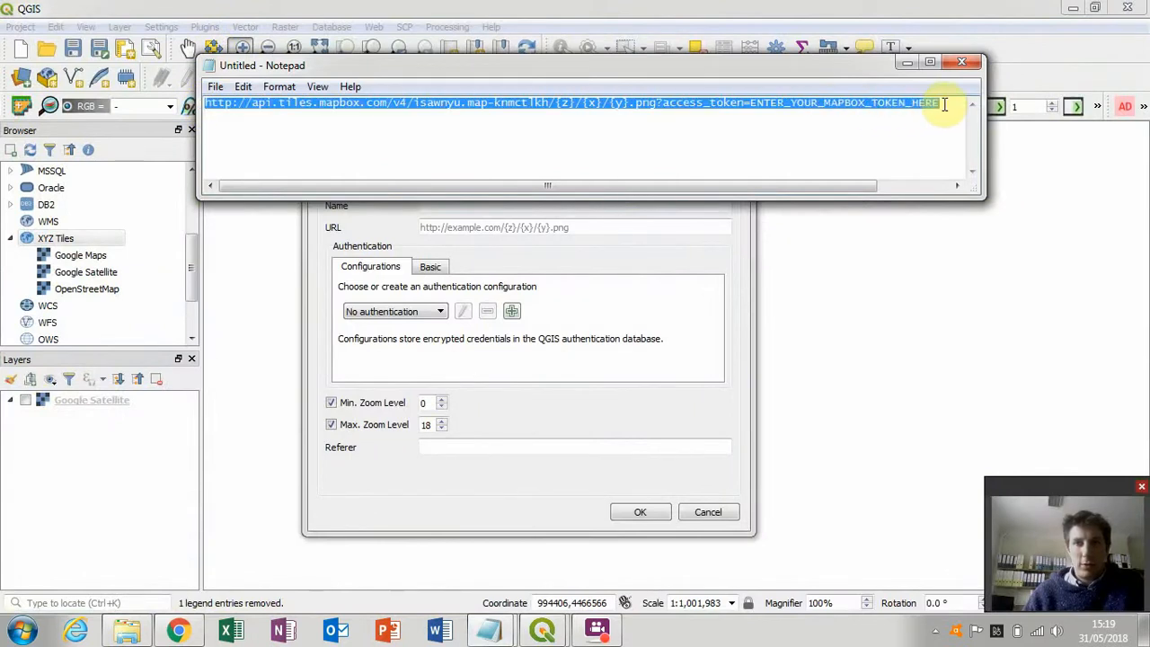
{"action": "mouse_move", "coordinate": [813, 102]}
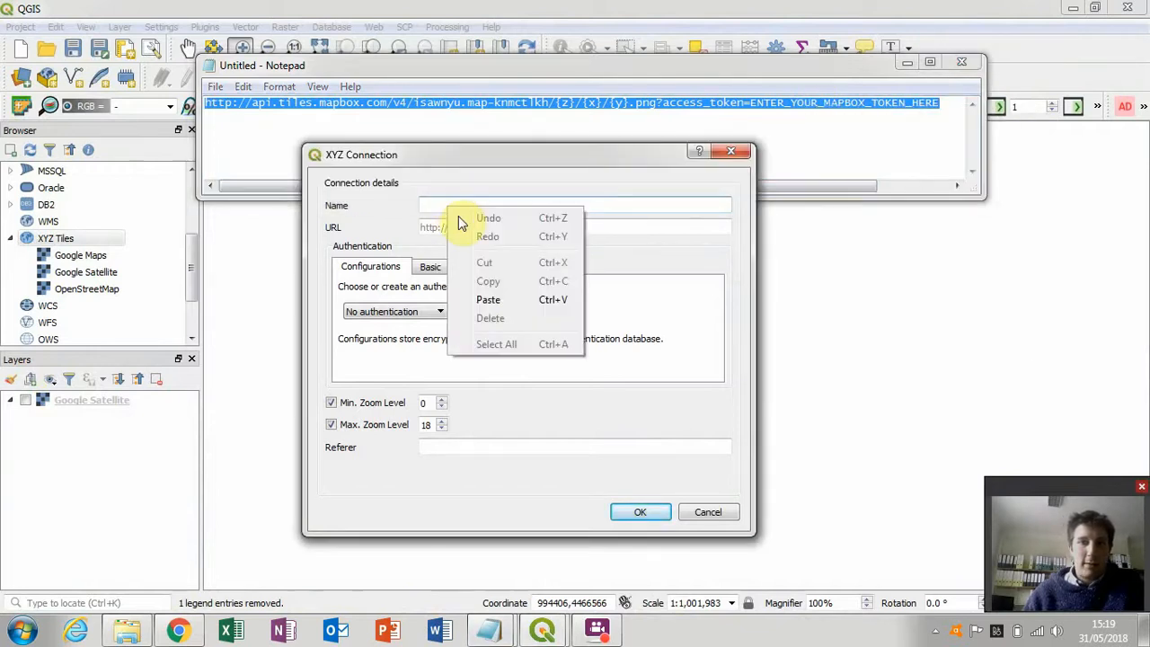
{"action": "left_click", "coordinate": [487, 299]}
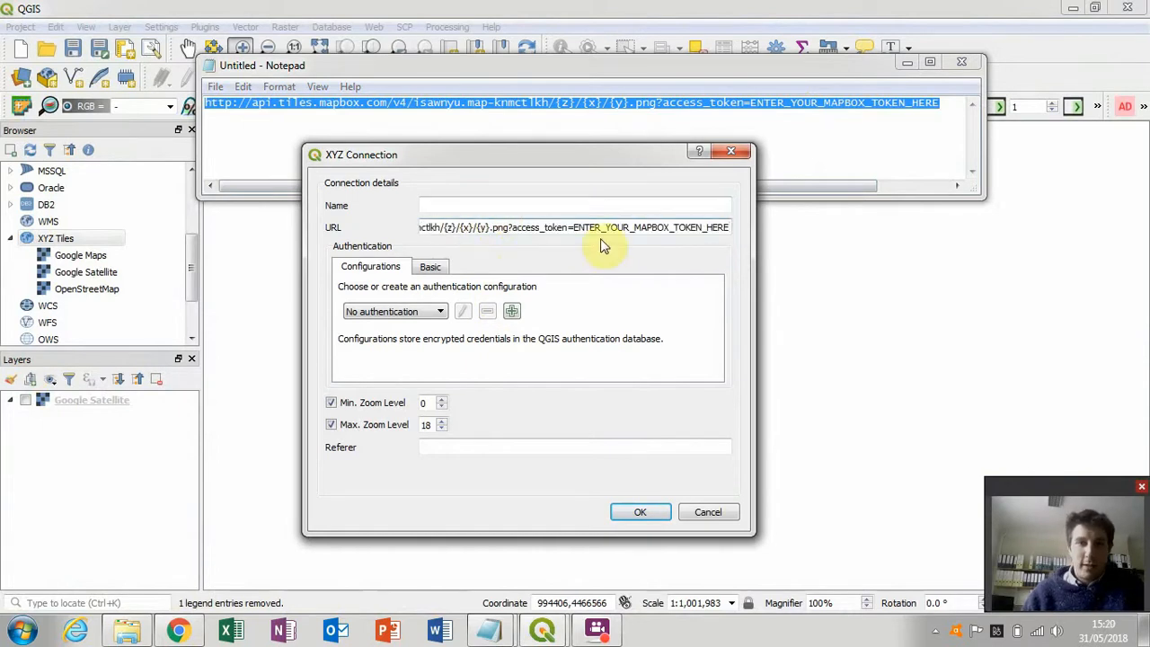
{"action": "left_click", "coordinate": [484, 205]}
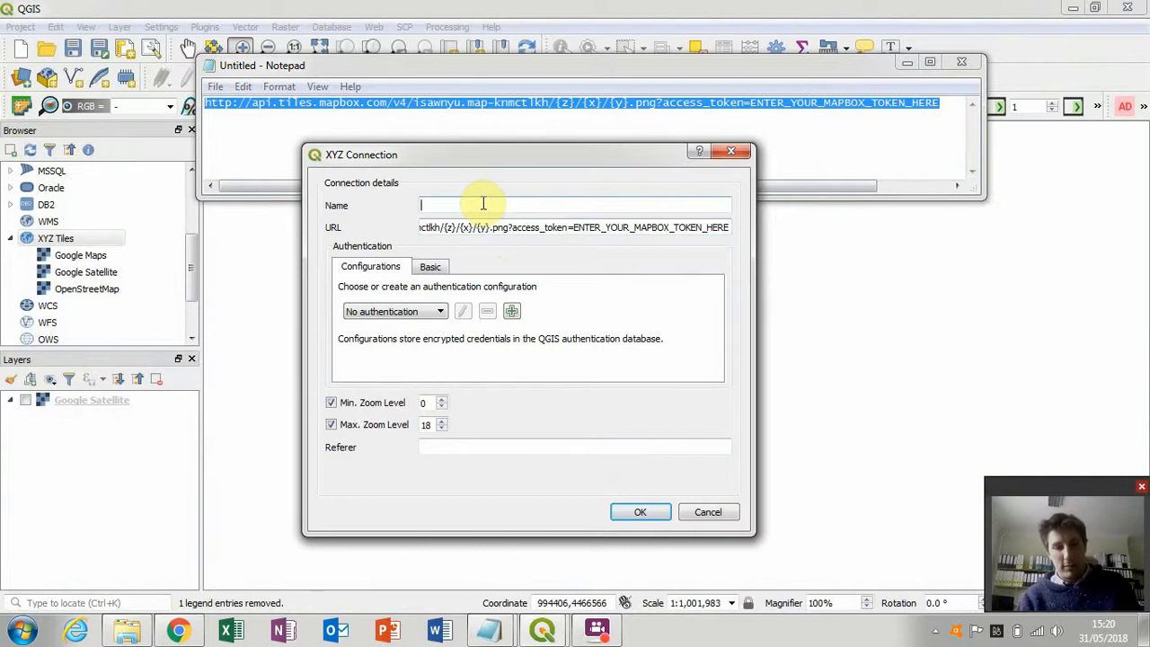
{"action": "type", "text": "AW"}
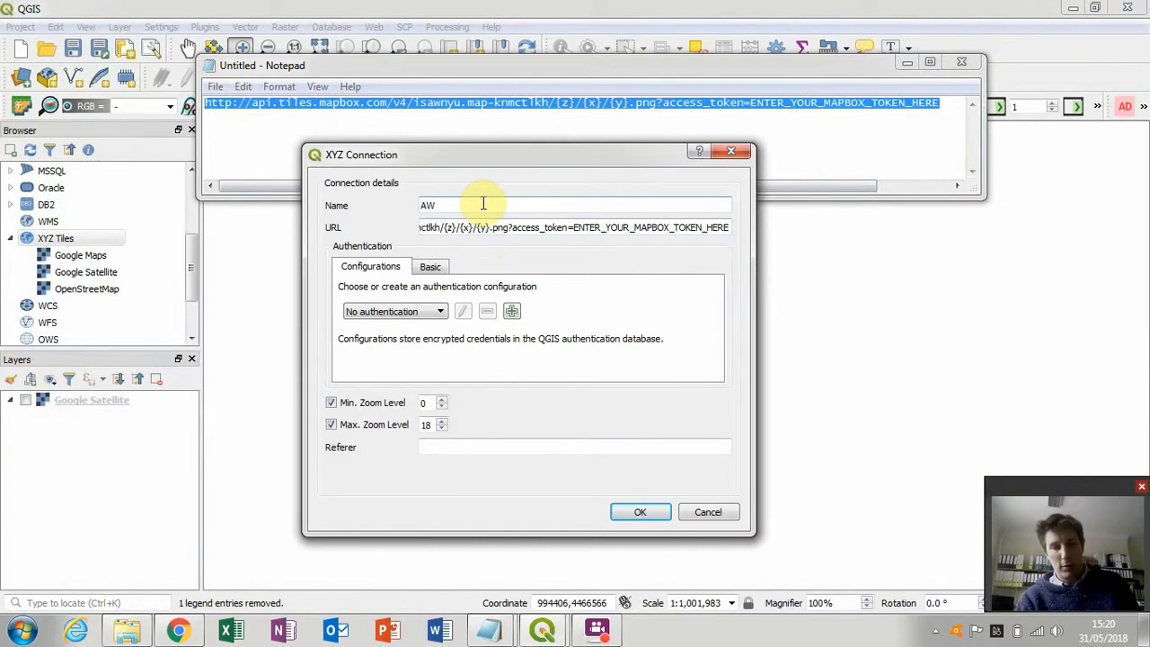
{"action": "type", "text": "MC"}
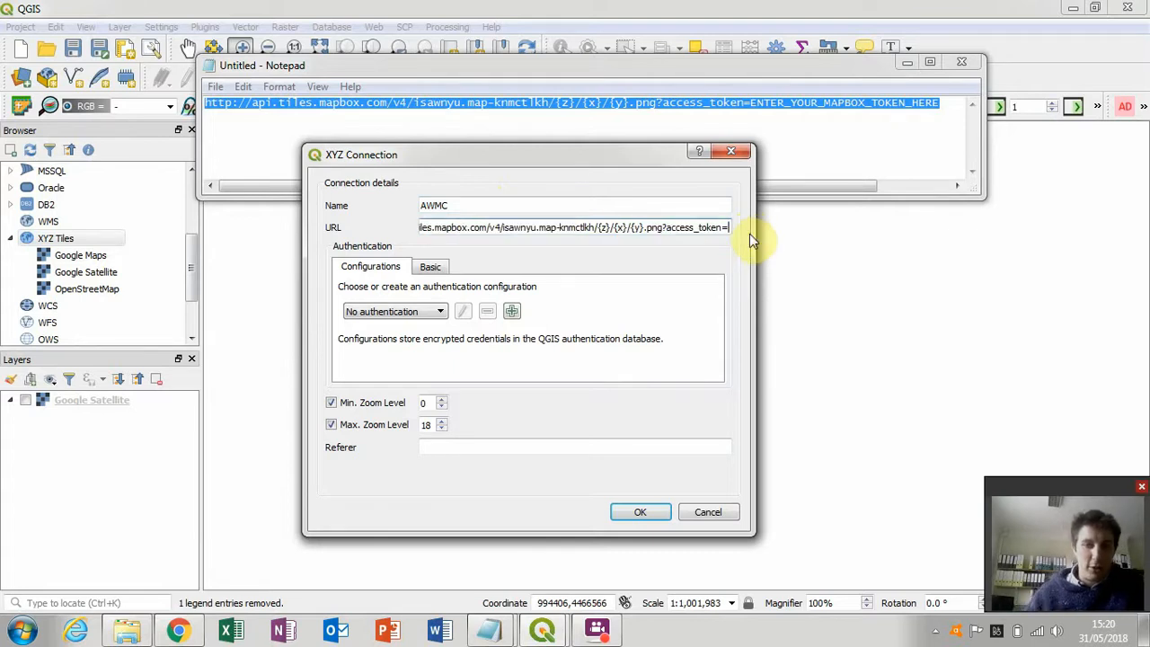
Step: Copy the Mapbox access token, append it to the AWMC URL, and save the connection
{"action": "left_click", "coordinate": [184, 625]}
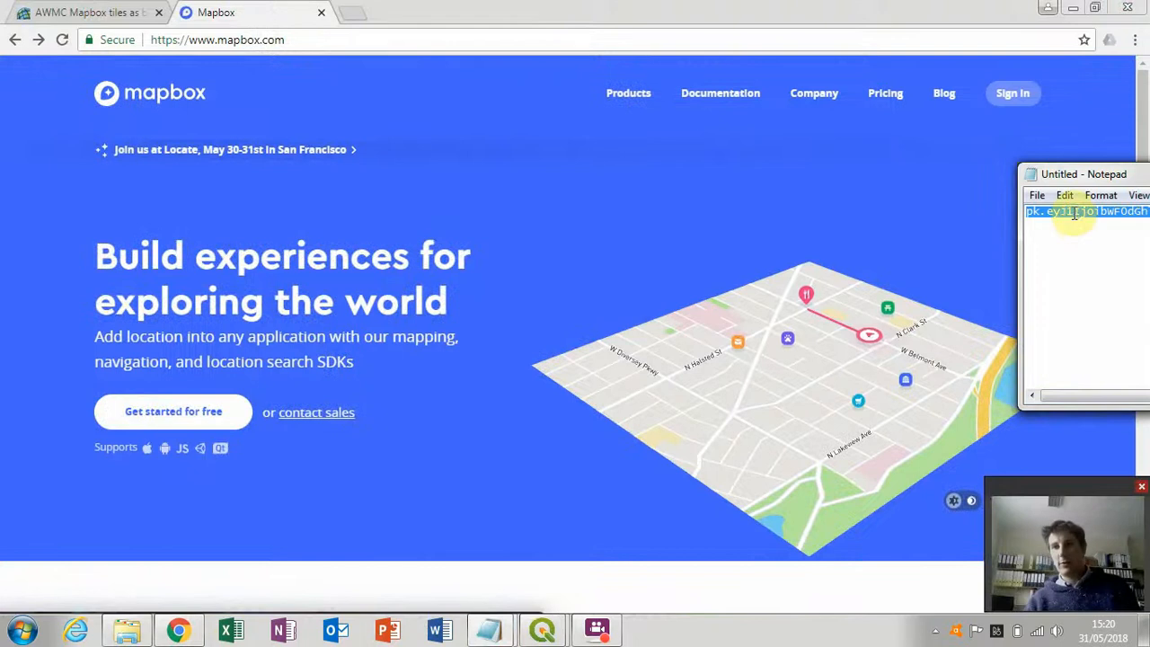
{"action": "right_click", "coordinate": [1078, 210]}
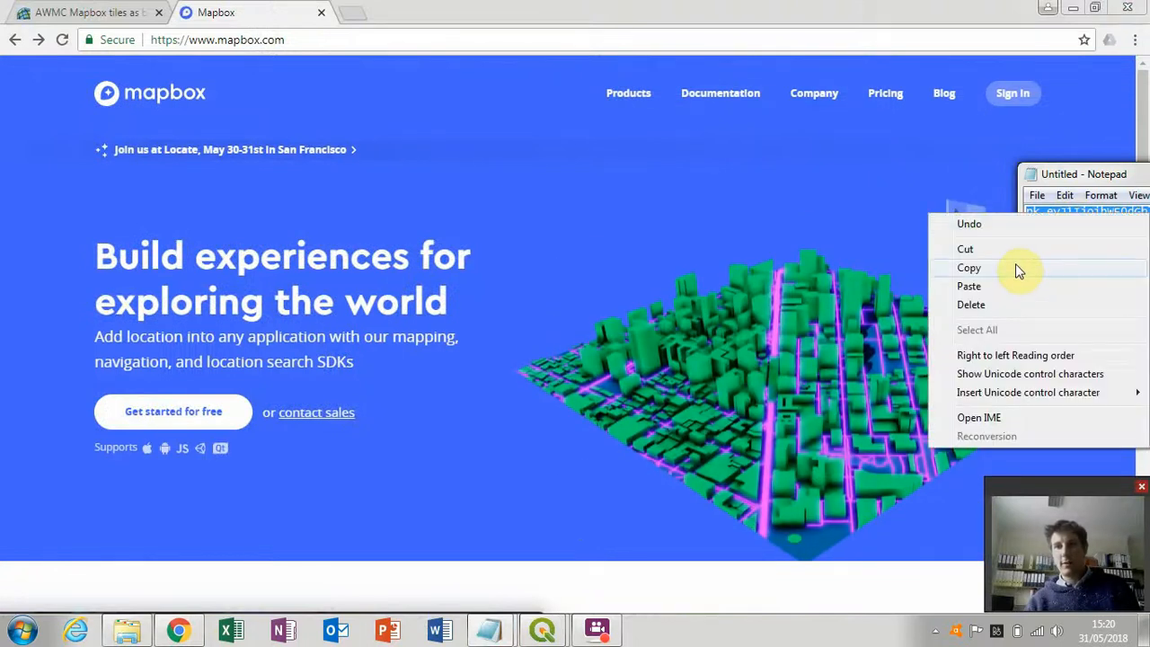
{"action": "left_click", "coordinate": [969, 268]}
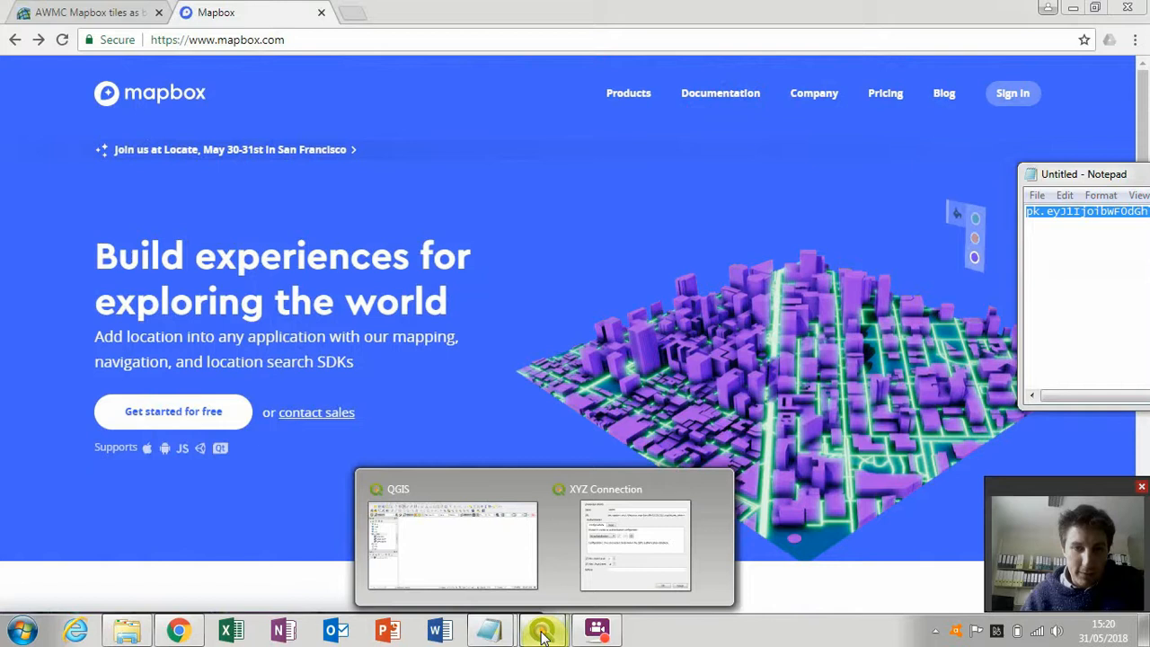
{"action": "left_click", "coordinate": [660, 534]}
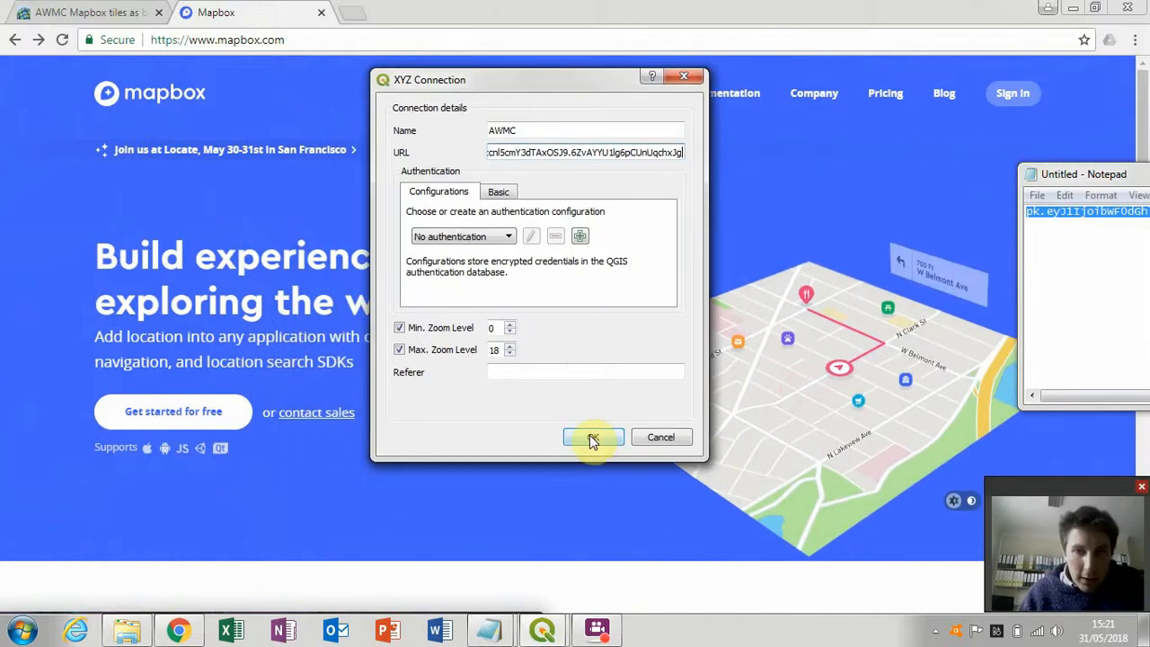
{"action": "left_click", "coordinate": [593, 438]}
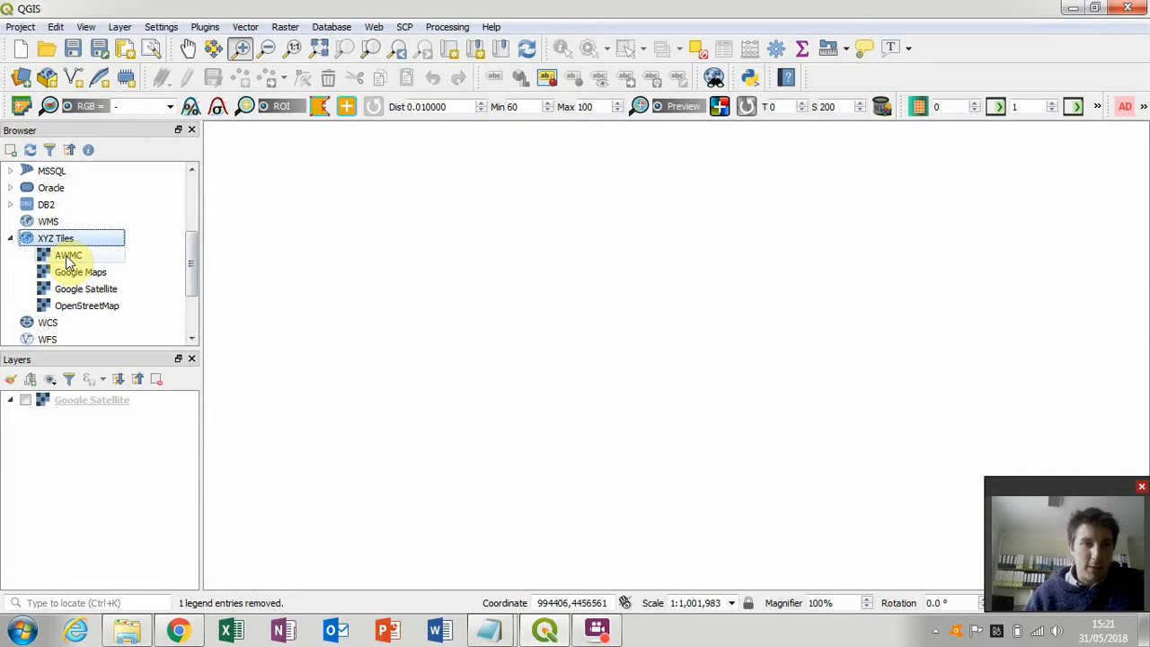
Step: Add the AWMC tiles from XYZ Tiles as a map layer below Google Satellite
{"action": "double_click", "coordinate": [68, 254]}
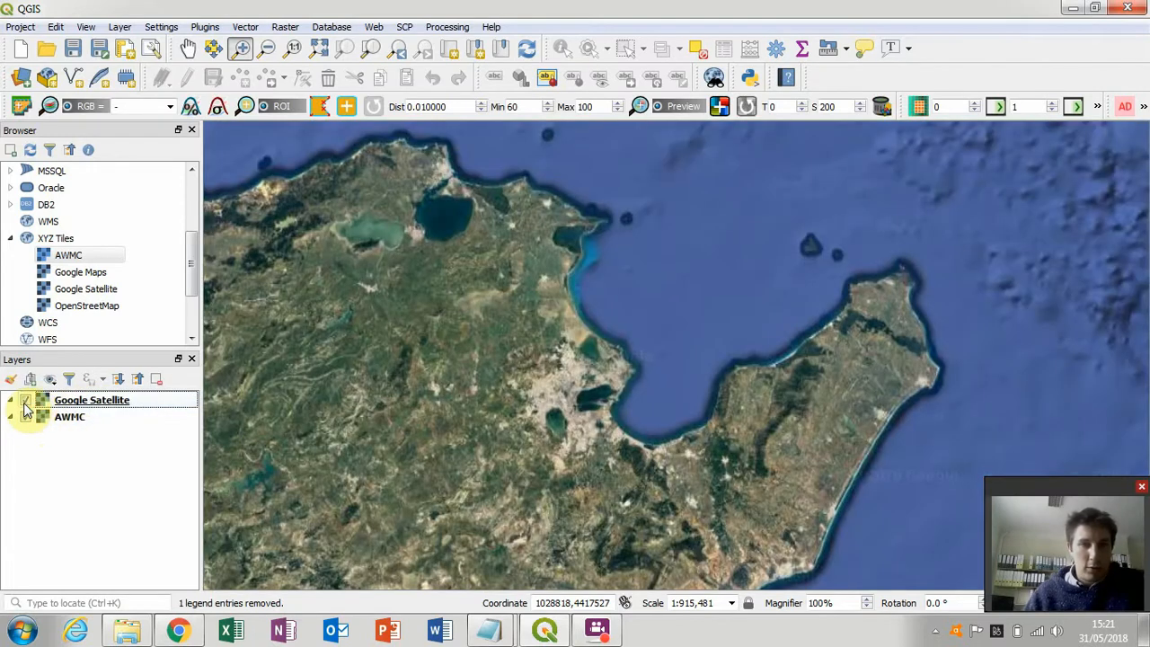
Step: Toggle Google Satellite on and off to compare, leaving only the AWMC map visible
{"action": "left_click", "coordinate": [26, 400]}
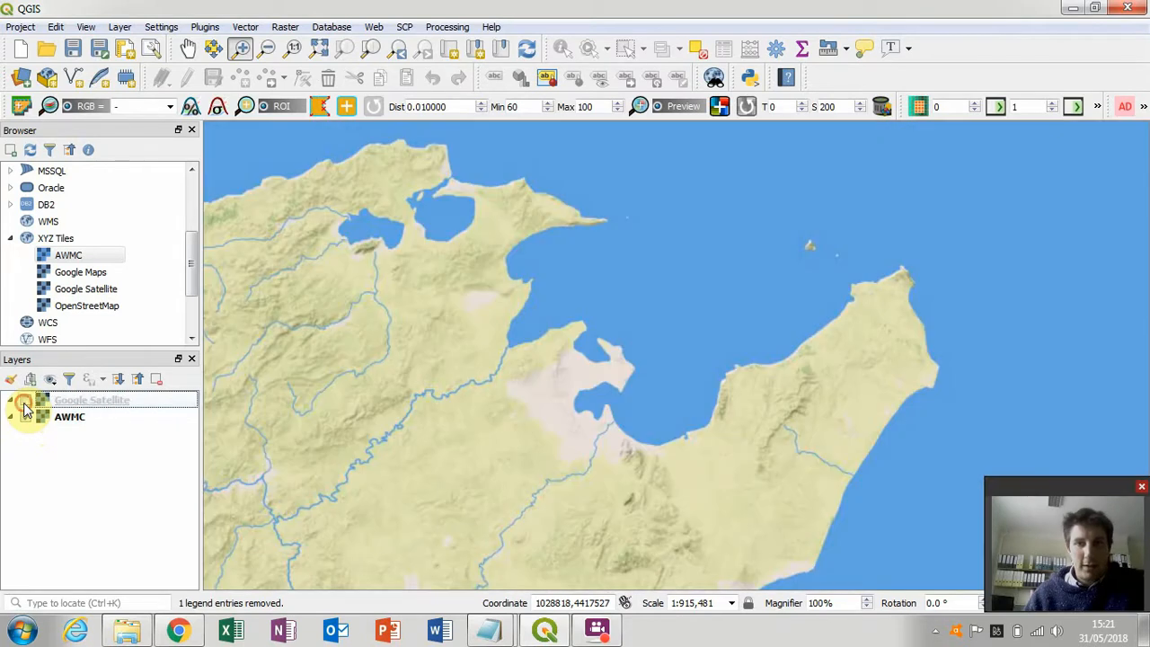
{"action": "left_click", "coordinate": [26, 400]}
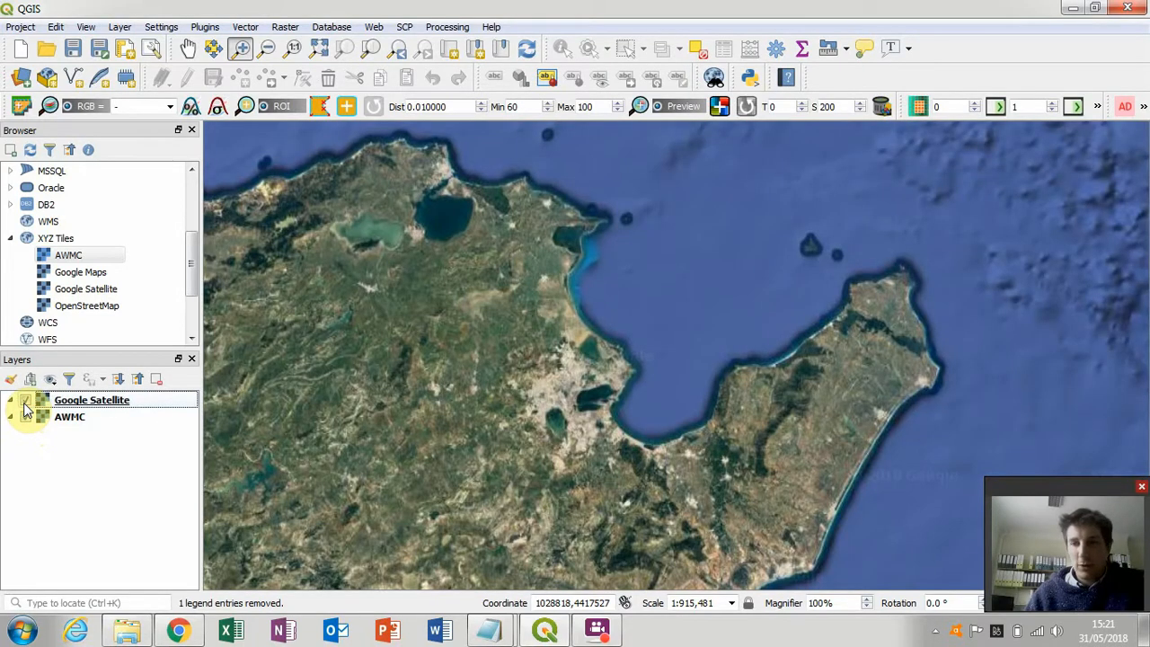
{"action": "left_click", "coordinate": [27, 399]}
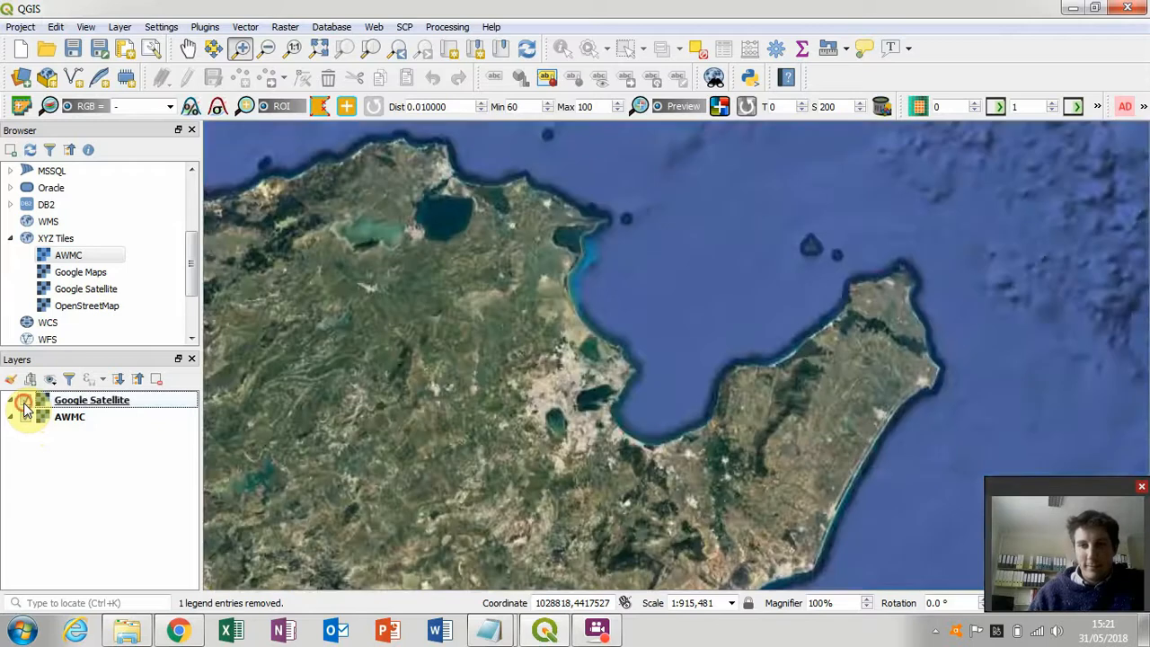
{"action": "left_click", "coordinate": [11, 399]}
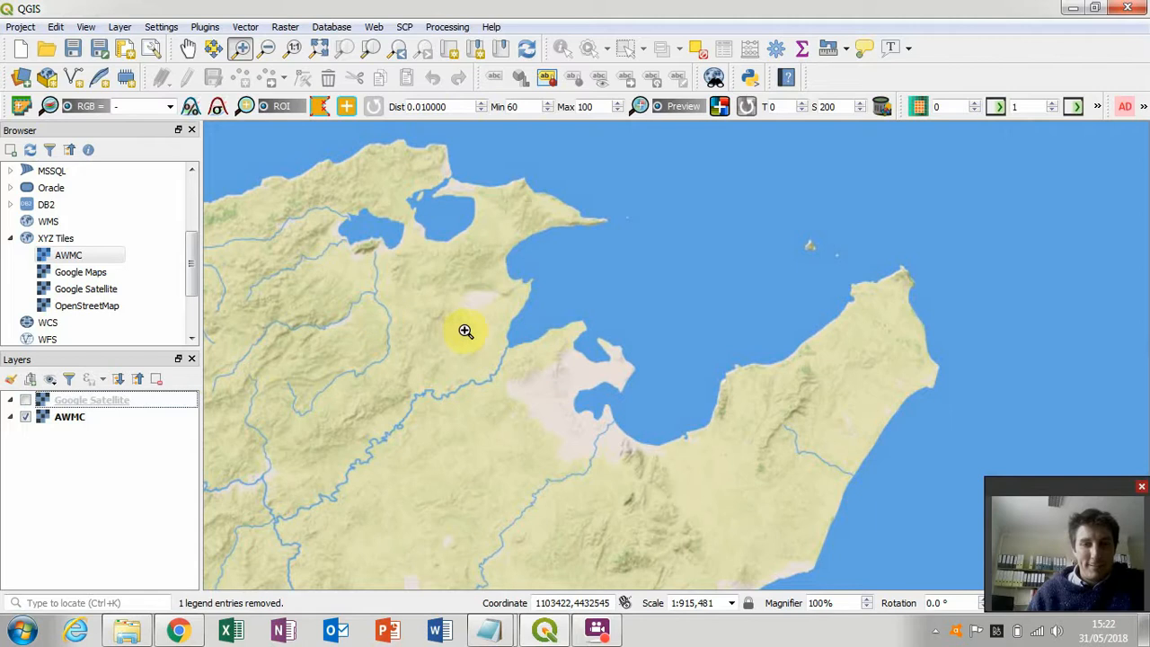
{"action": "mouse_move", "coordinate": [460, 331]}
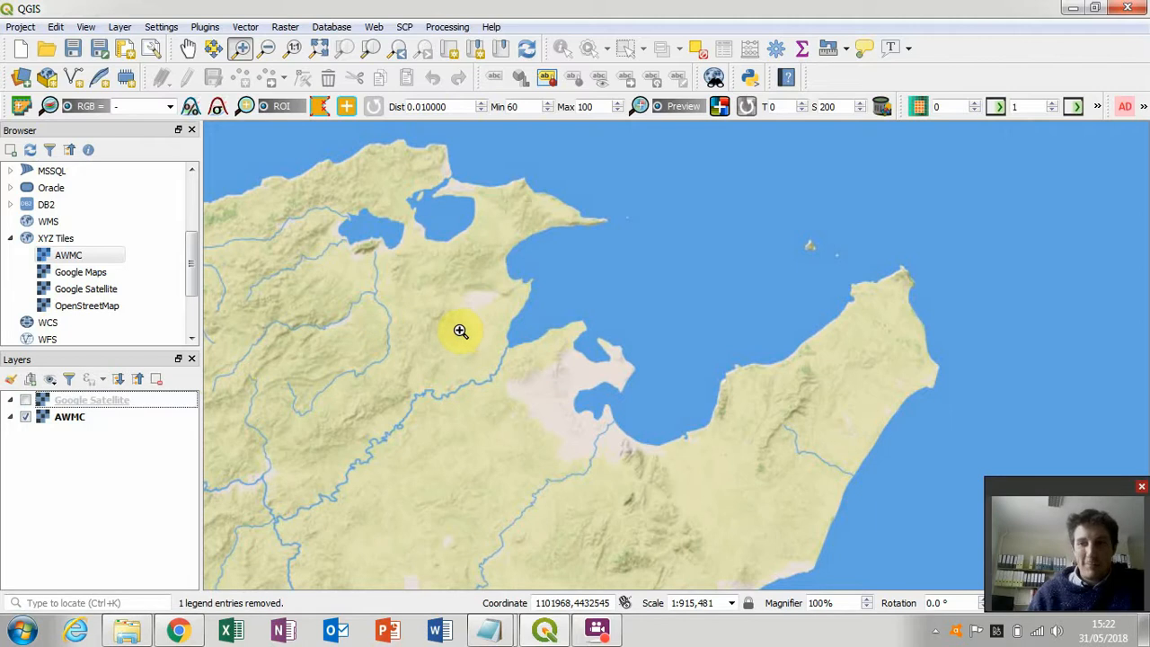